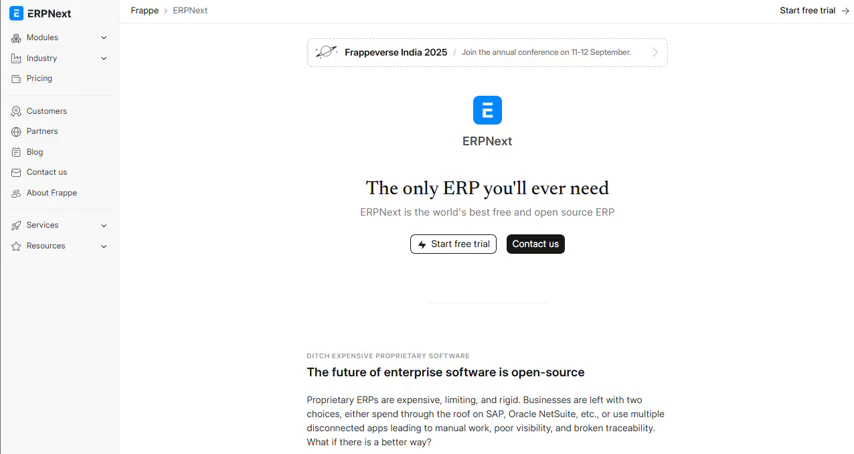
{"action": "mouse_move", "coordinate": [808, 12]}
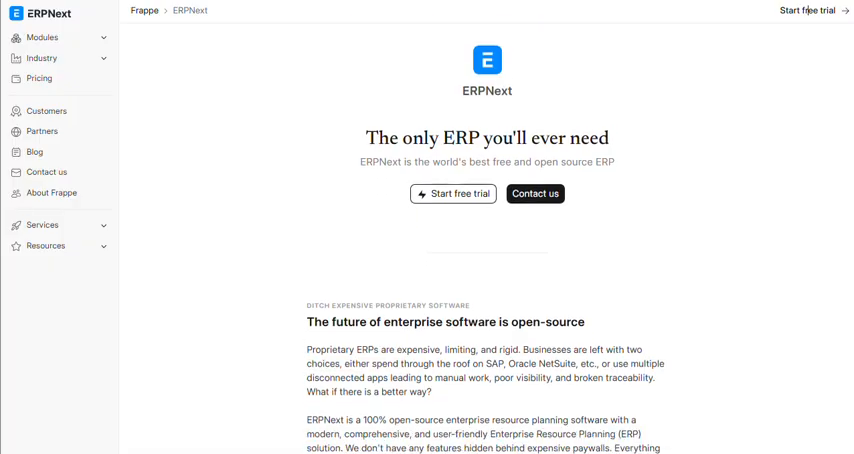
{"action": "scroll", "scroll_direction": "down", "scroll_amount": 3}
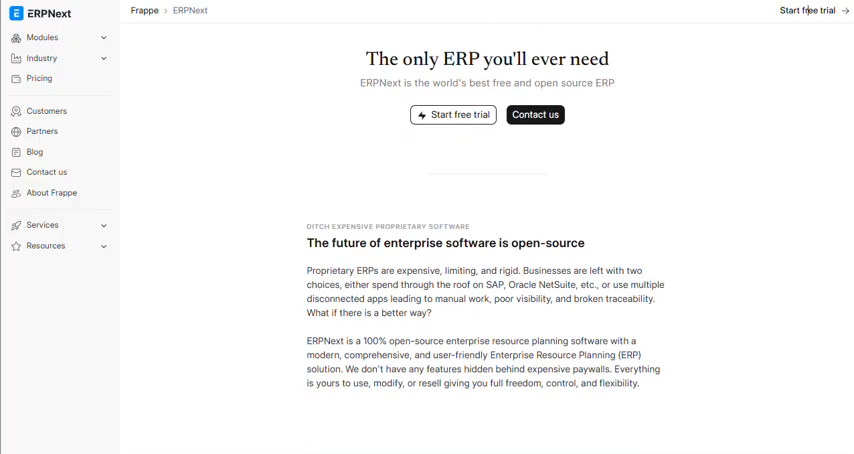
{"action": "scroll", "scroll_direction": "down", "scroll_amount": 3}
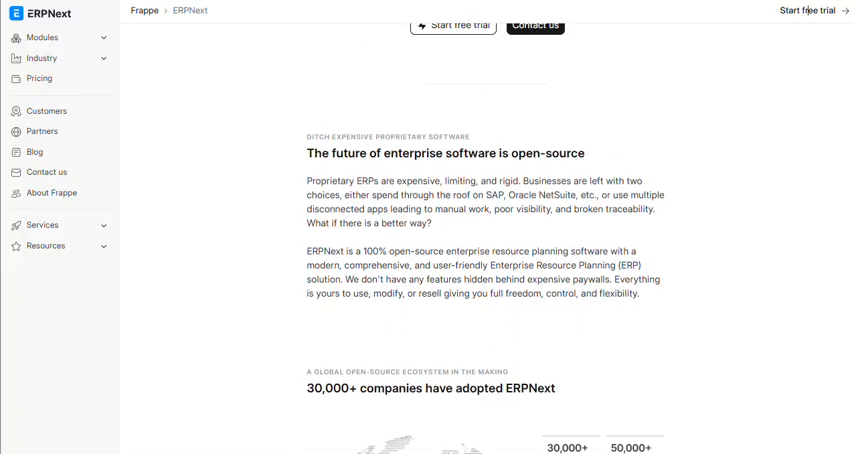
{"action": "scroll", "scroll_direction": "down", "scroll_amount": 3}
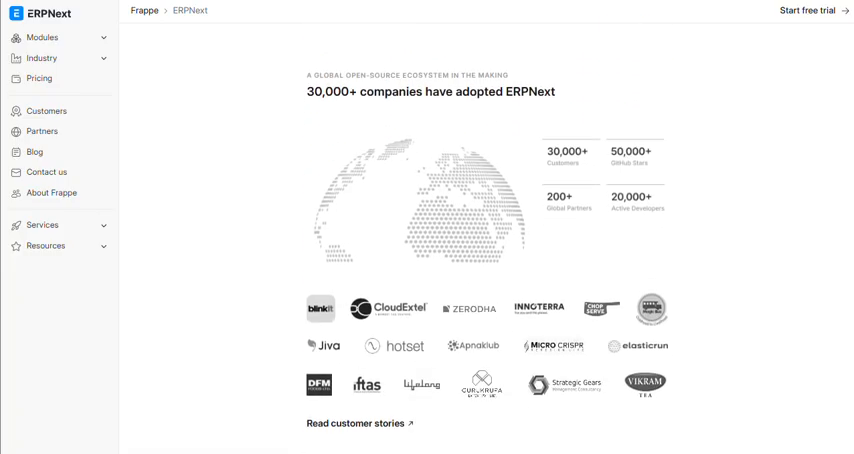
{"action": "scroll", "scroll_direction": "down", "scroll_amount": 3}
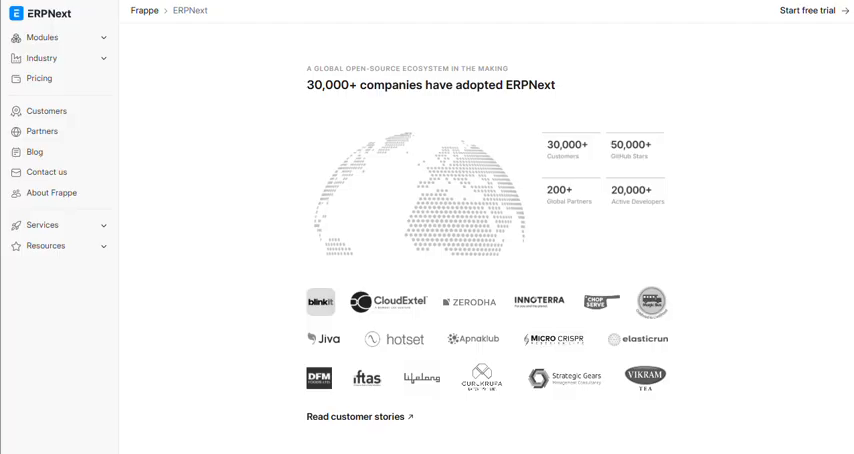
{"action": "scroll", "scroll_direction": "down", "scroll_amount": 3}
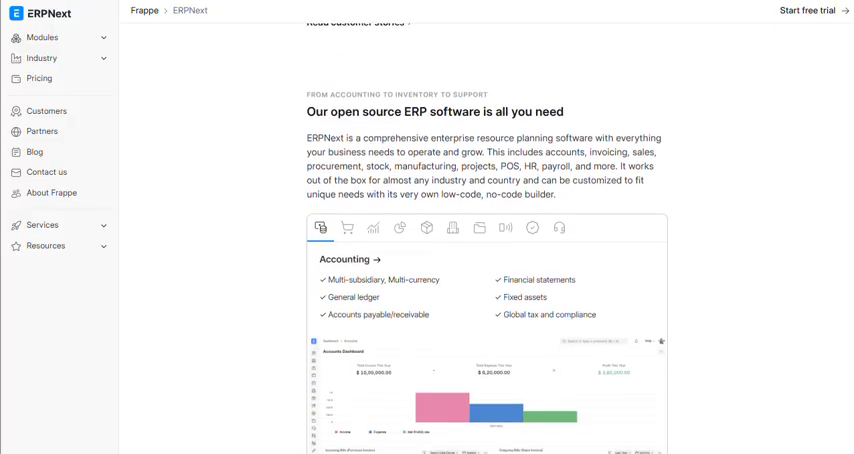
{"action": "scroll", "scroll_direction": "down", "scroll_amount": 3}
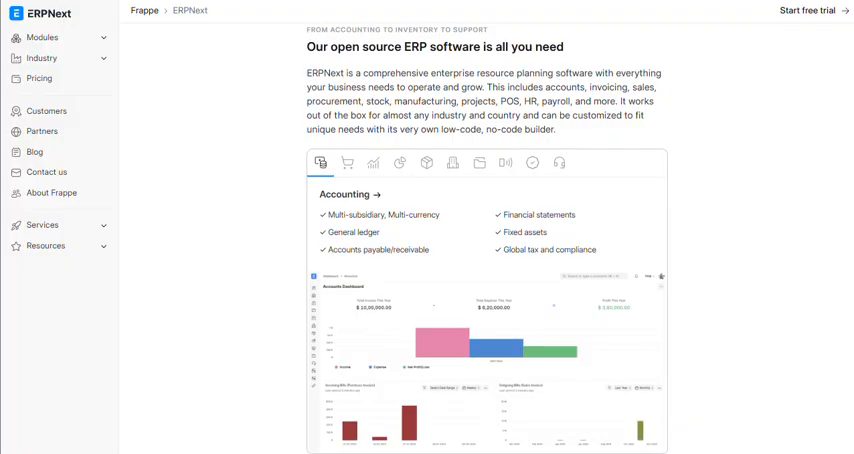
{"action": "mouse_move", "coordinate": [802, 12]}
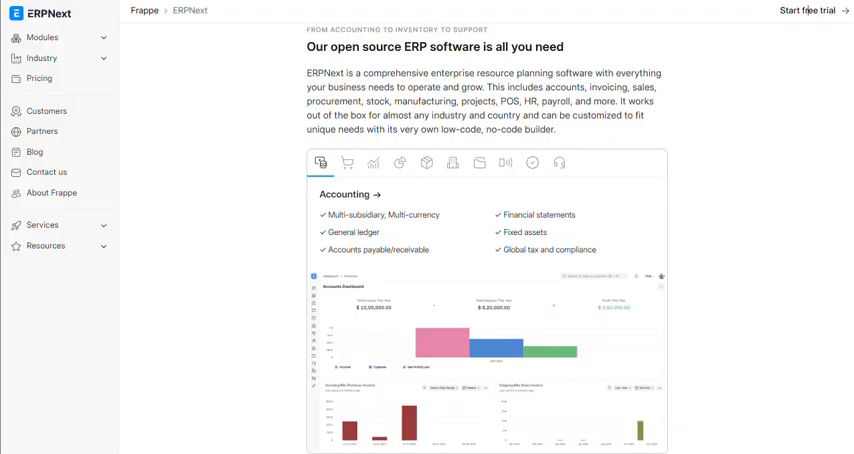
{"action": "scroll", "scroll_direction": "down", "scroll_amount": 3}
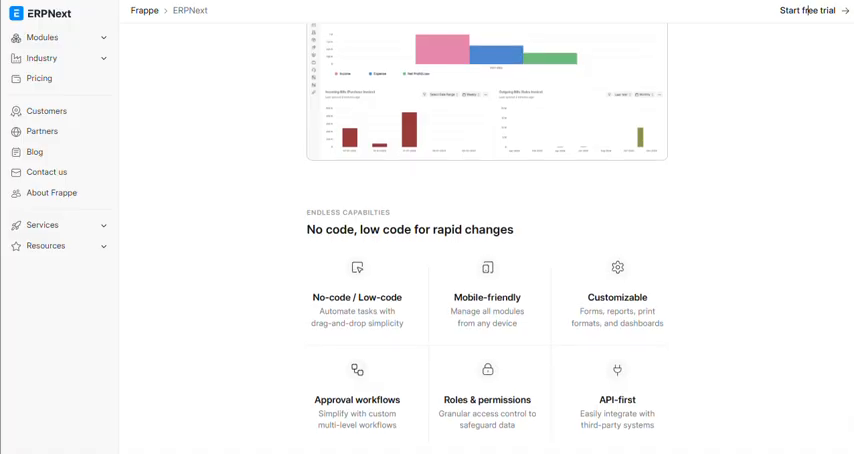
{"action": "scroll", "scroll_direction": "down", "scroll_amount": 3}
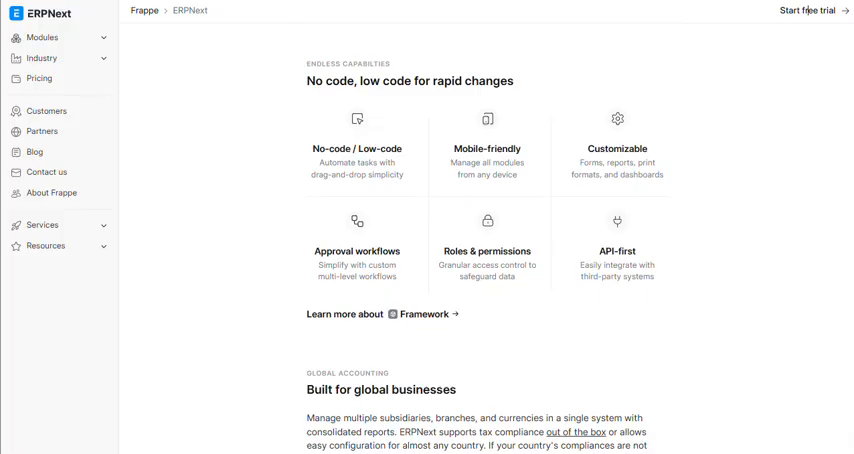
{"action": "scroll", "scroll_direction": "down", "scroll_amount": 3}
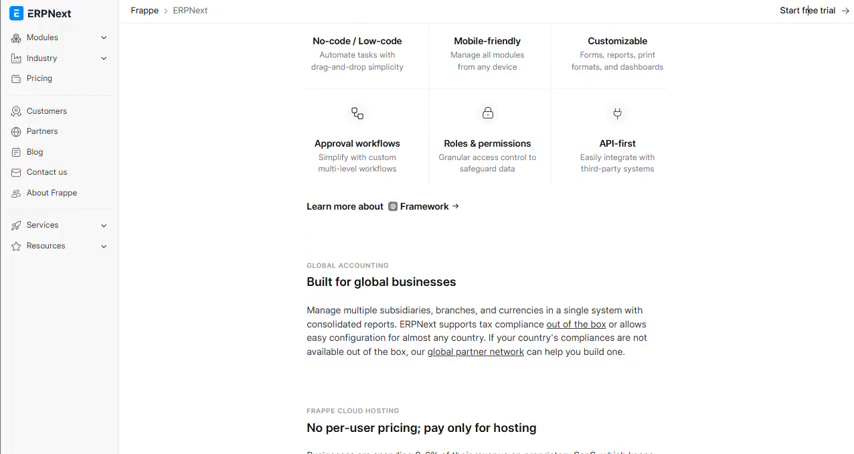
{"action": "scroll", "scroll_direction": "down", "scroll_amount": 3}
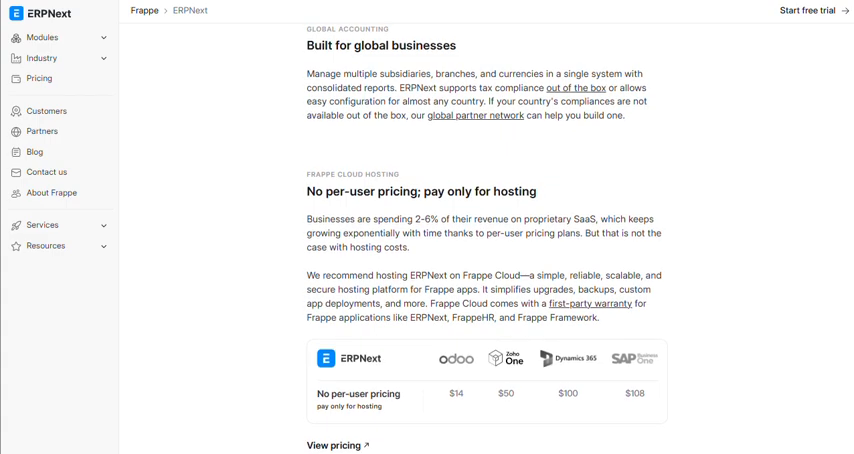
{"action": "scroll", "scroll_direction": "down", "scroll_amount": 3}
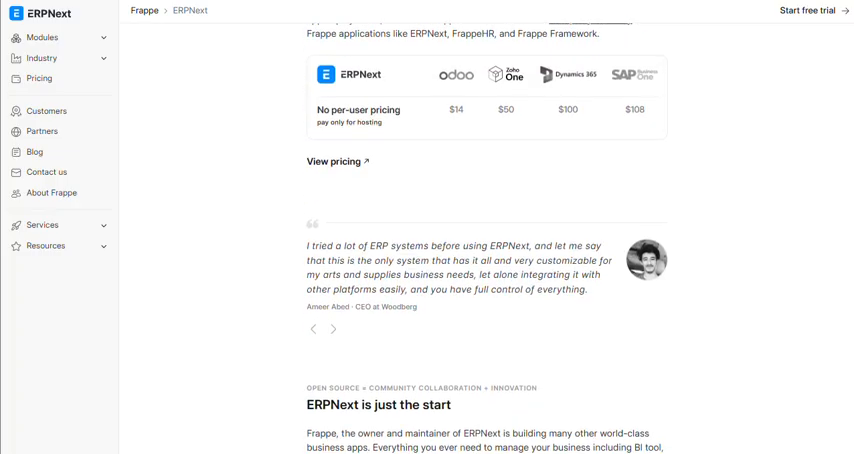
{"action": "scroll", "scroll_direction": "down", "scroll_amount": 3}
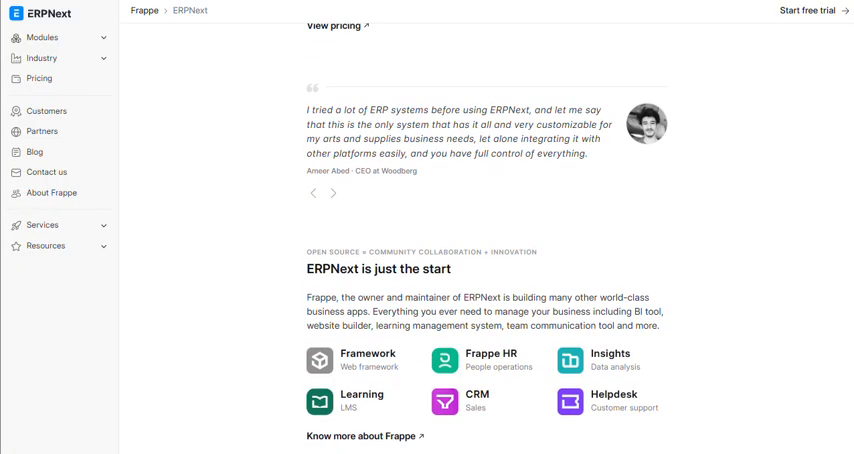
{"action": "scroll", "scroll_direction": "down", "scroll_amount": 3}
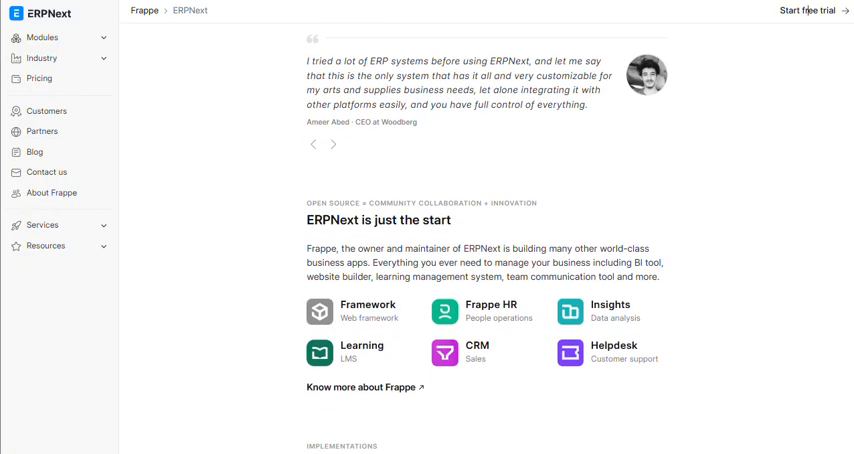
{"action": "scroll", "scroll_direction": "down", "scroll_amount": 3}
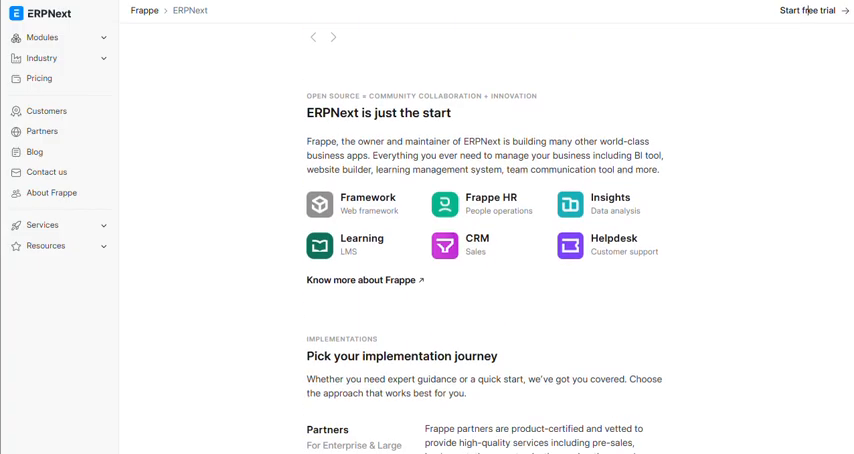
{"action": "scroll", "scroll_direction": "down", "scroll_amount": 3}
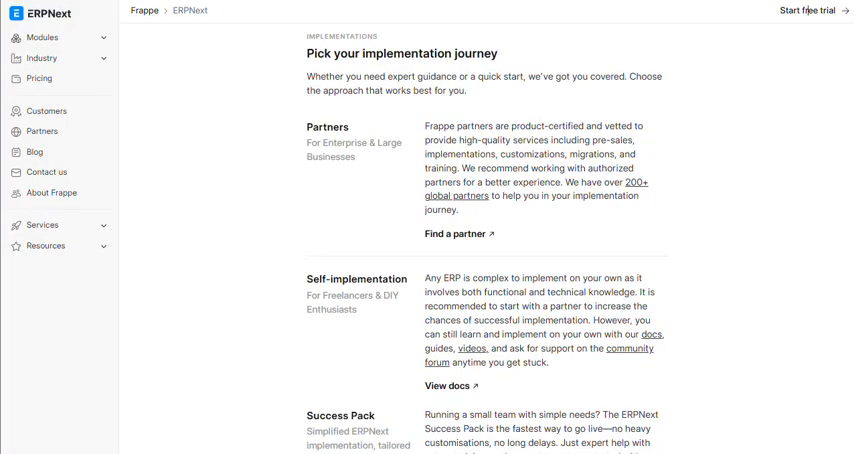
{"action": "scroll", "scroll_direction": "down", "scroll_amount": 3}
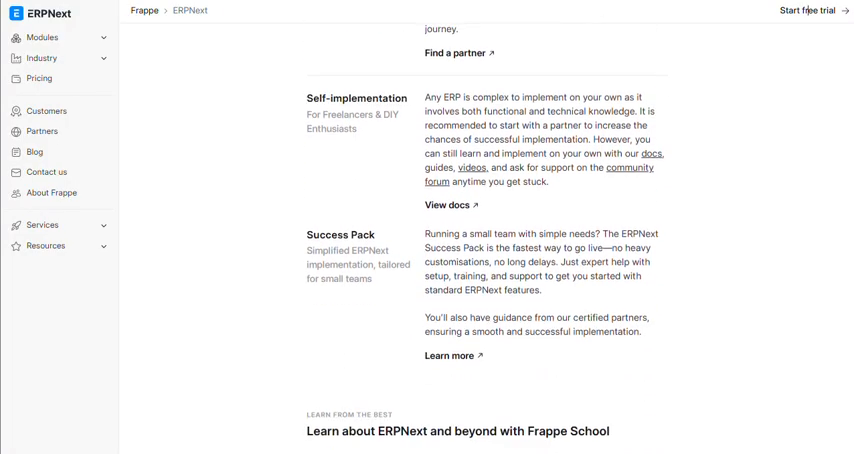
{"action": "scroll", "scroll_direction": "down", "scroll_amount": 3}
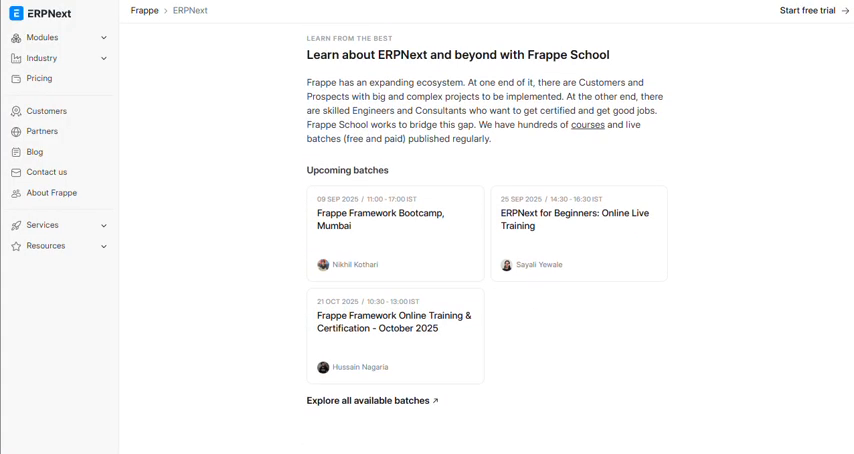
{"action": "scroll", "scroll_direction": "down", "scroll_amount": 3}
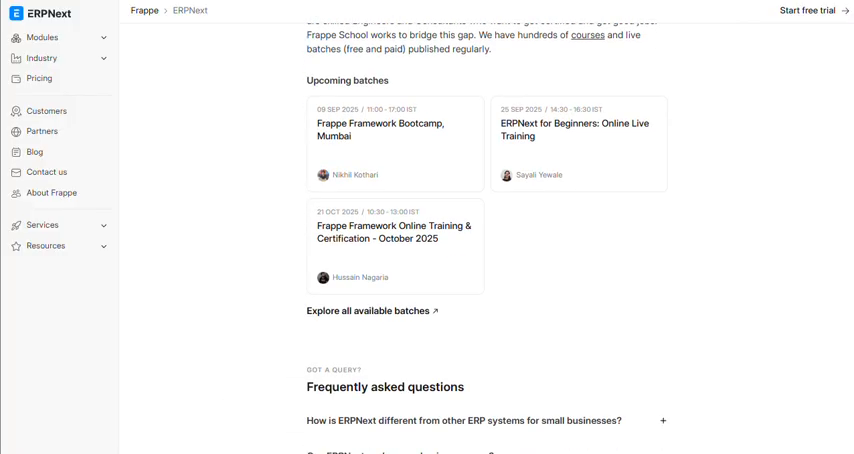
{"action": "scroll", "scroll_direction": "down", "scroll_amount": 3}
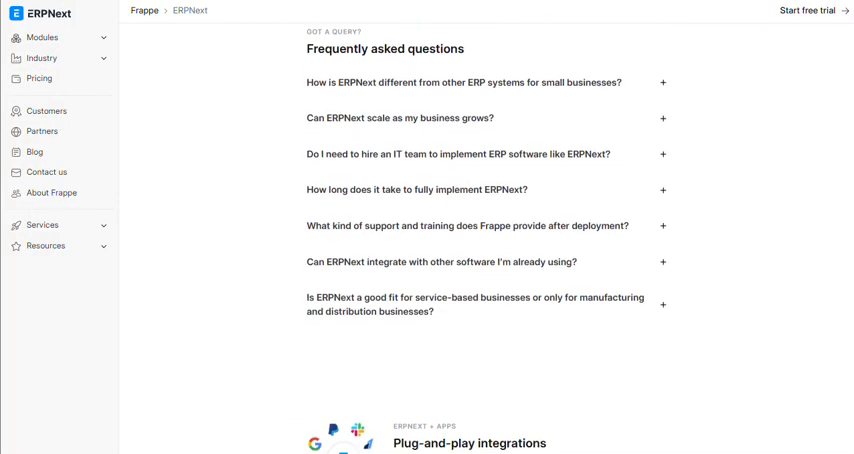
{"action": "scroll", "scroll_direction": "down", "scroll_amount": 3}
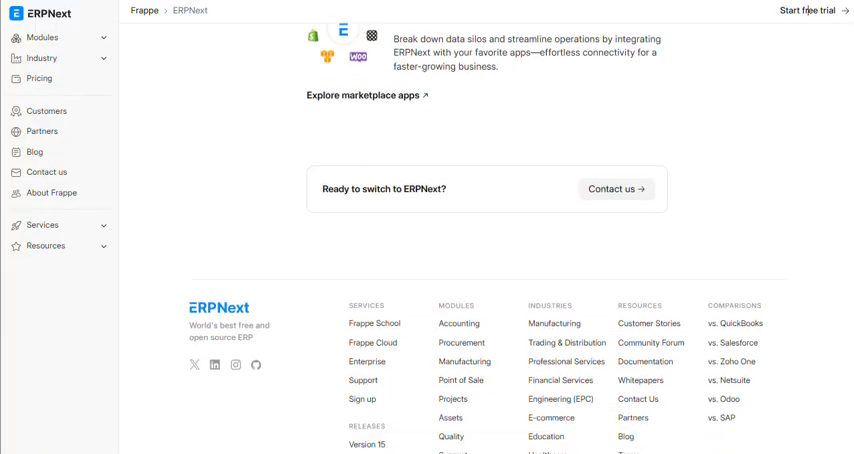
{"action": "scroll", "scroll_direction": "down", "scroll_amount": 3}
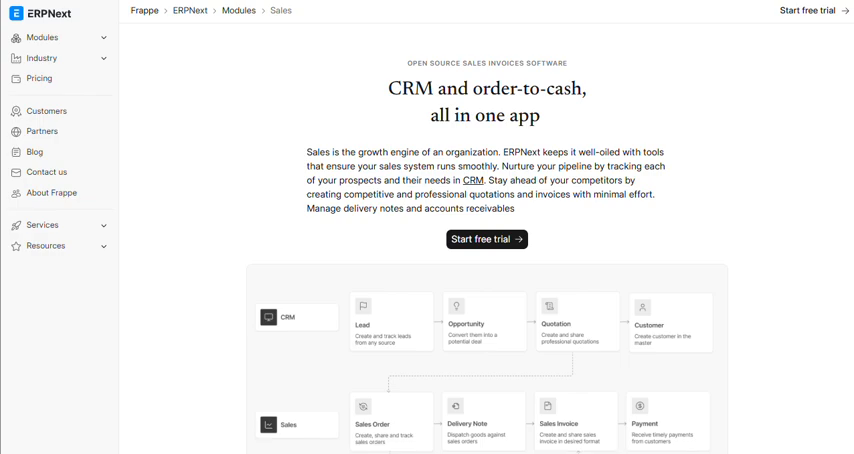
{"action": "scroll", "scroll_direction": "down", "scroll_amount": 3}
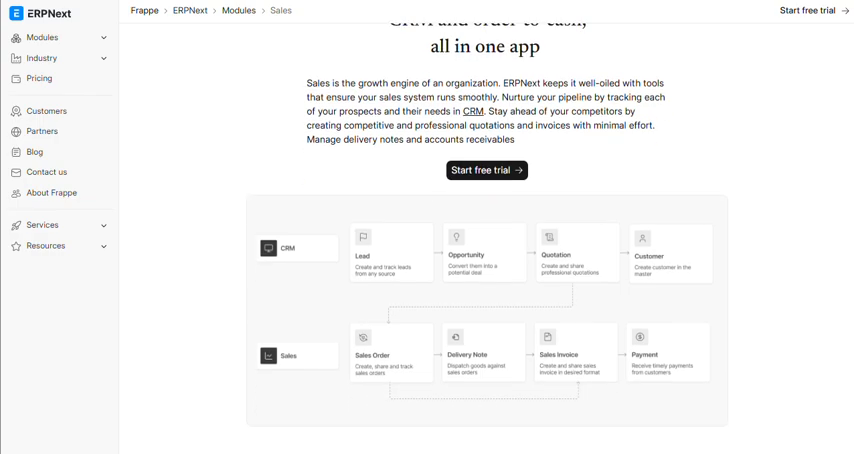
{"action": "scroll", "scroll_direction": "down", "scroll_amount": 3}
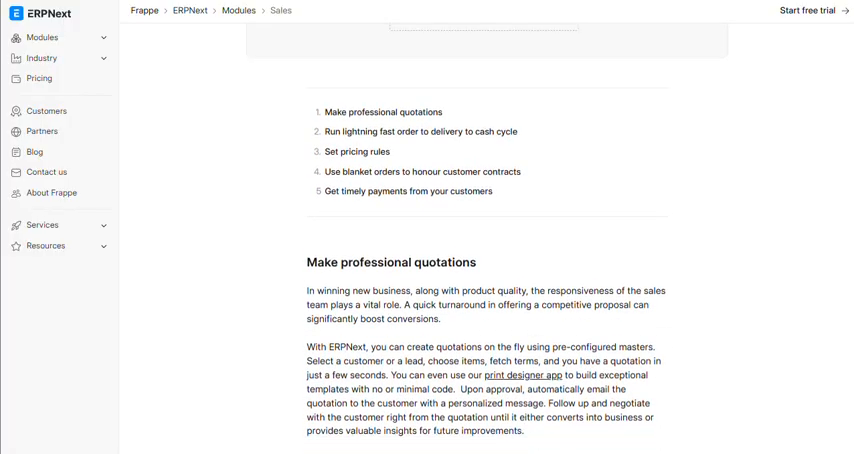
{"action": "scroll", "scroll_direction": "down", "scroll_amount": 3}
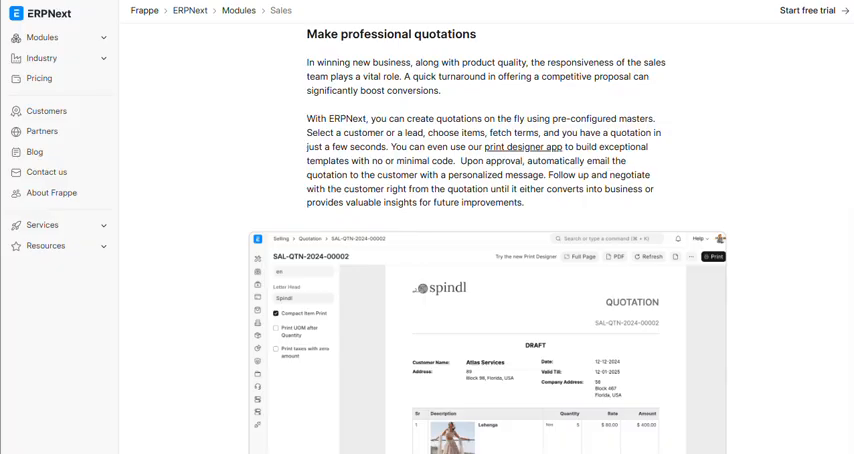
{"action": "scroll", "scroll_direction": "down", "scroll_amount": 3}
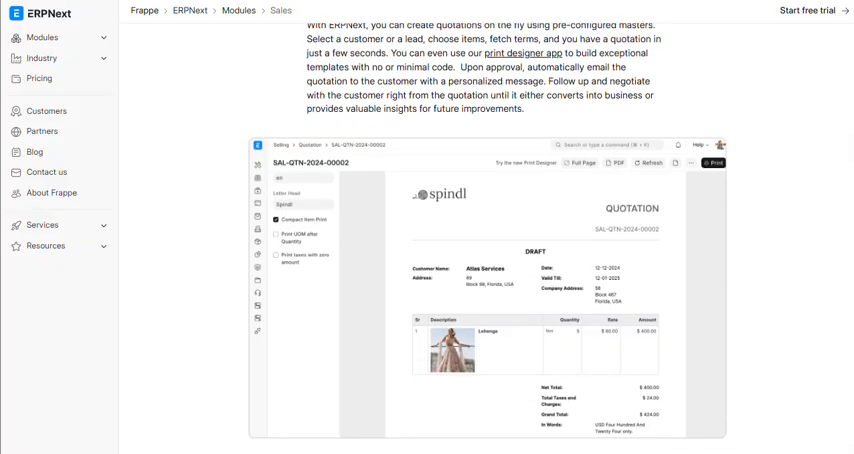
{"action": "scroll", "scroll_direction": "down", "scroll_amount": 3}
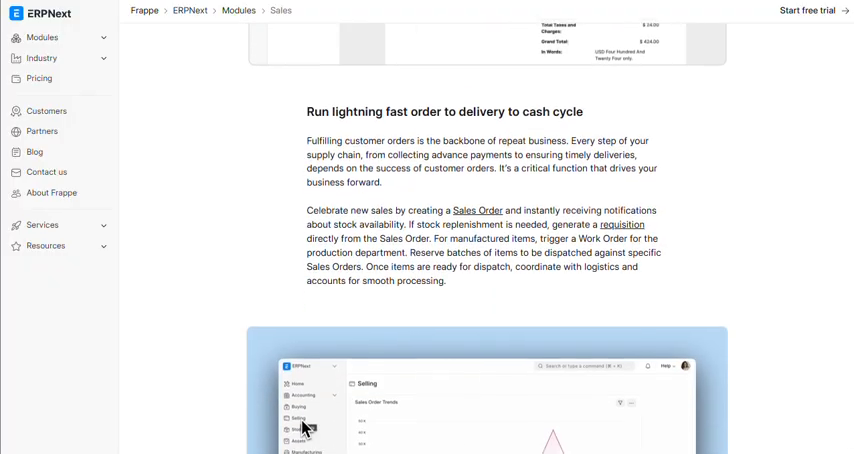
{"action": "scroll", "scroll_direction": "down", "scroll_amount": 3}
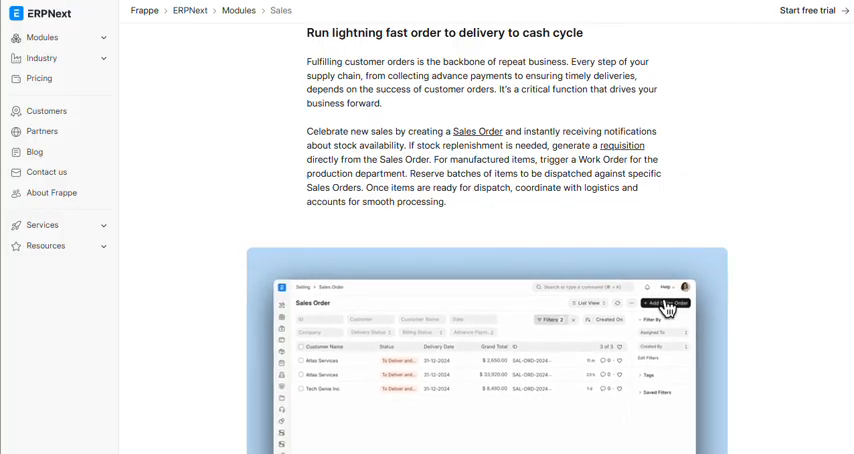
{"action": "scroll", "scroll_direction": "down", "scroll_amount": 3}
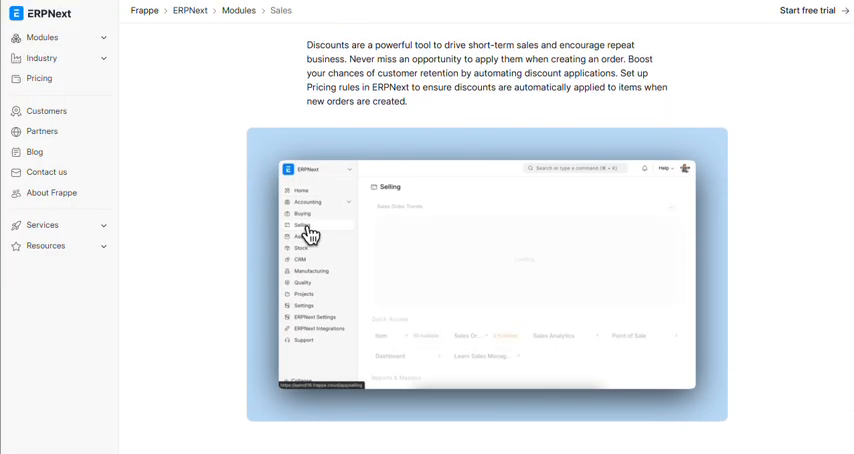
{"action": "scroll", "scroll_direction": "down", "scroll_amount": 3}
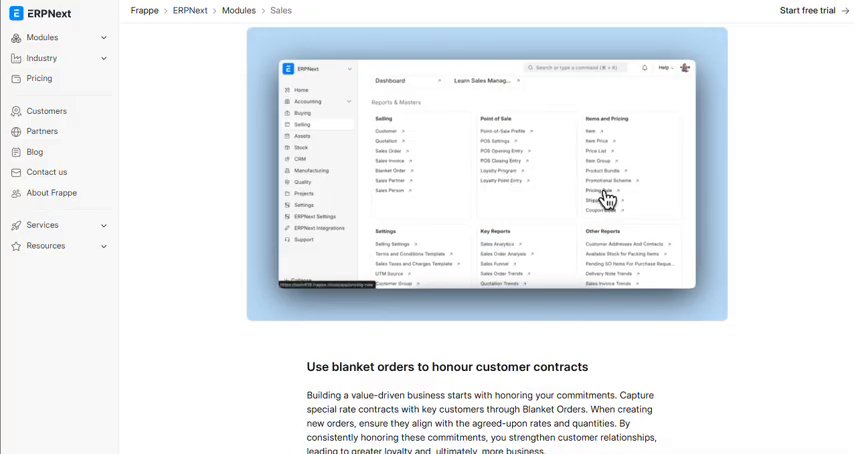
{"action": "scroll", "scroll_direction": "down", "scroll_amount": 3}
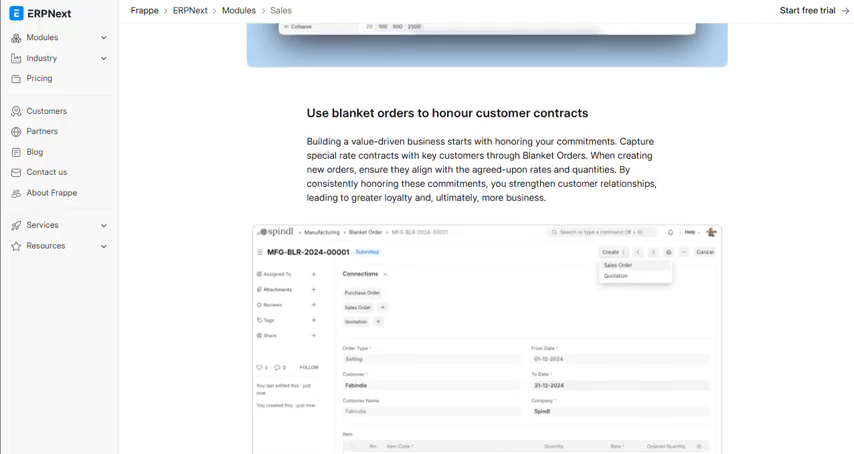
{"action": "scroll", "scroll_direction": "down", "scroll_amount": 3}
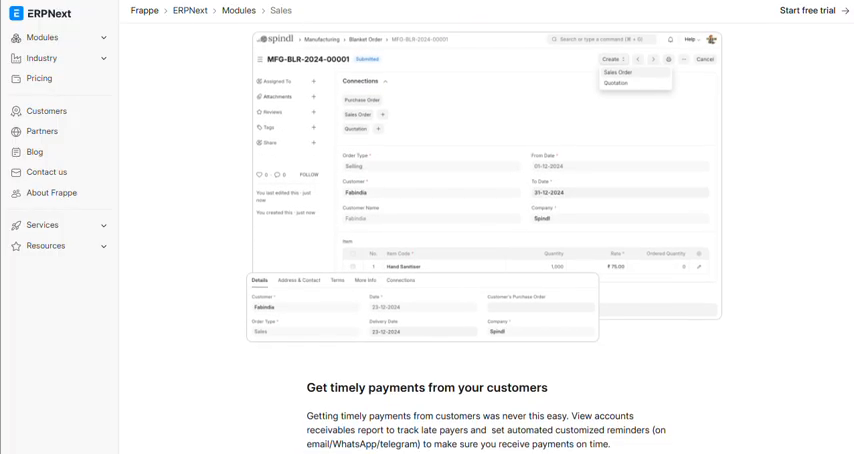
{"action": "scroll", "scroll_direction": "down", "scroll_amount": 3}
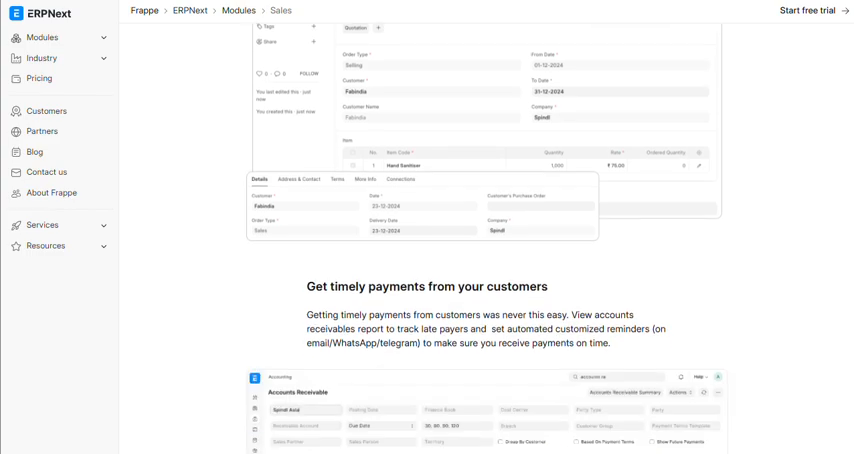
{"action": "scroll", "scroll_direction": "down", "scroll_amount": 3}
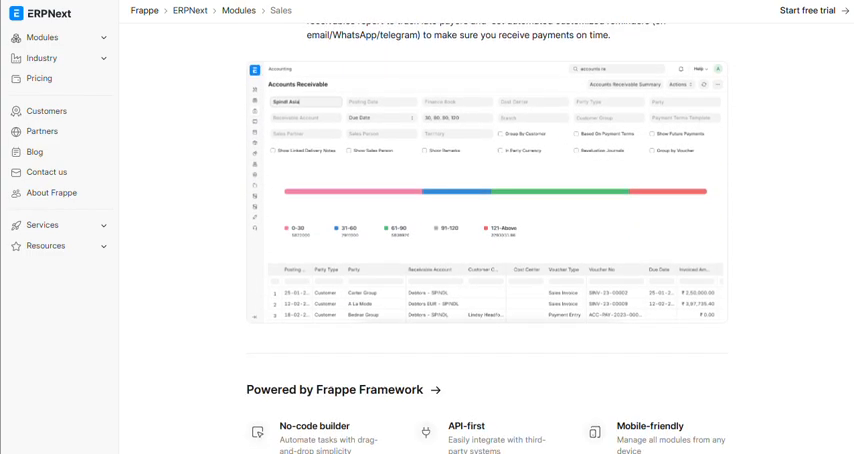
{"action": "scroll", "scroll_direction": "down", "scroll_amount": 3}
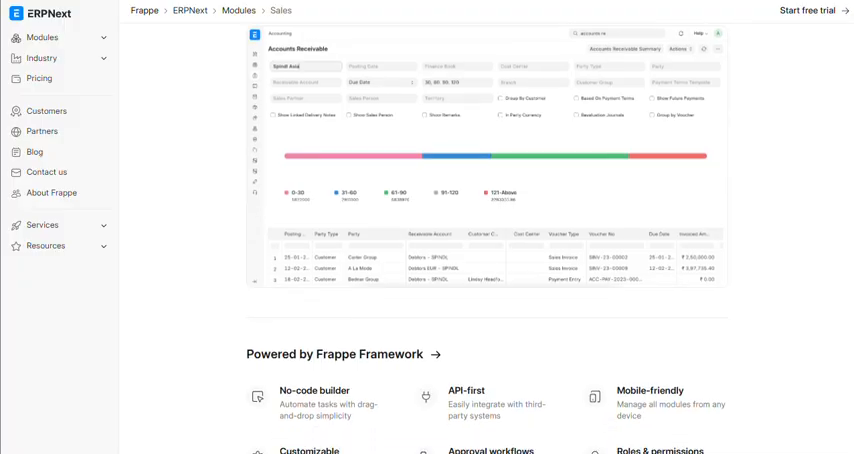
{"action": "scroll", "scroll_direction": "down", "scroll_amount": 3}
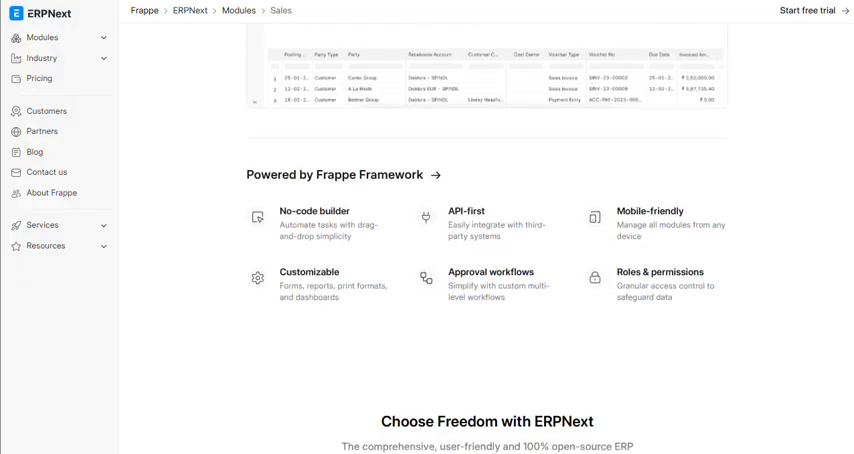
{"action": "scroll", "scroll_direction": "down", "scroll_amount": 3}
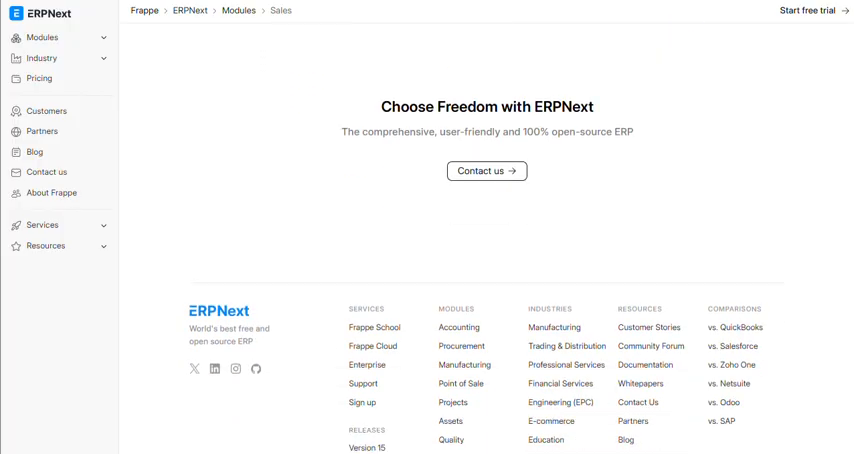
{"action": "scroll", "scroll_direction": "down", "scroll_amount": 3}
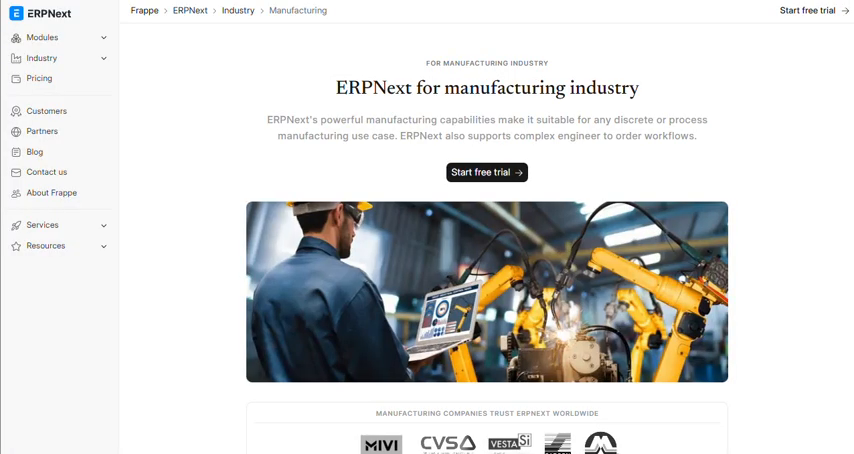
{"action": "scroll", "scroll_direction": "down", "scroll_amount": 3}
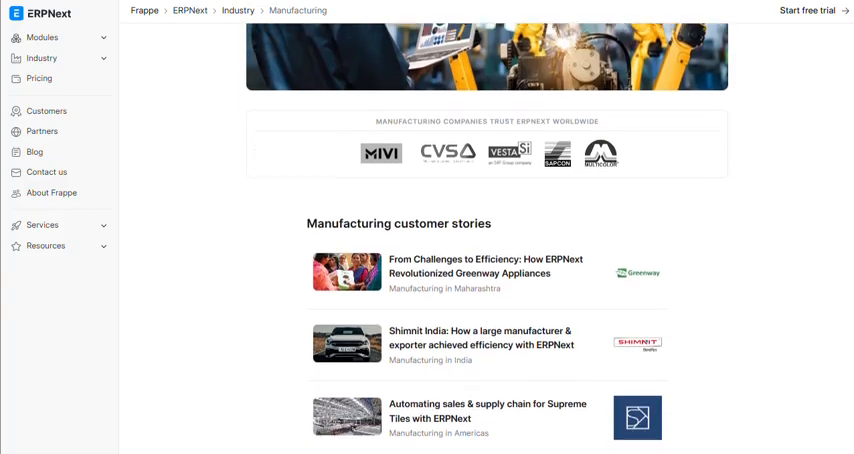
{"action": "scroll", "scroll_direction": "down", "scroll_amount": 3}
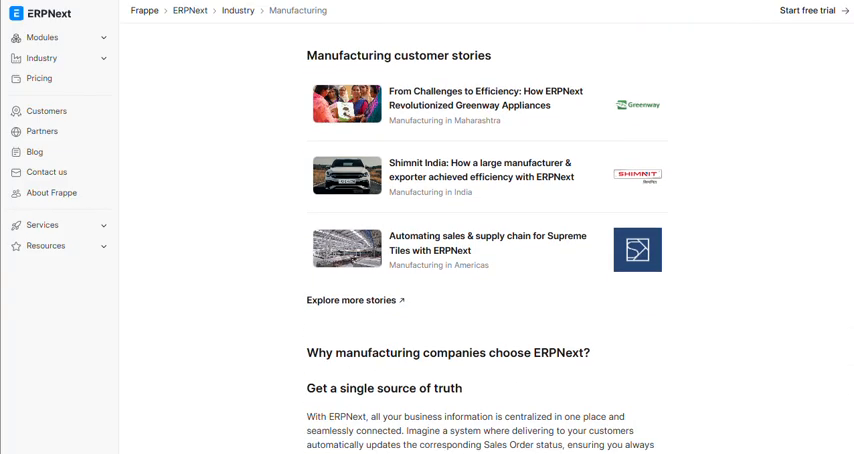
{"action": "scroll", "scroll_direction": "down", "scroll_amount": 3}
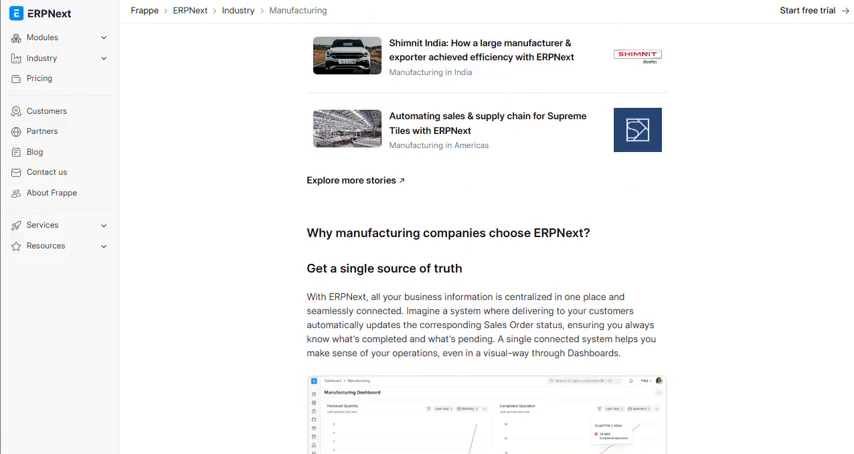
{"action": "scroll", "scroll_direction": "down", "scroll_amount": 3}
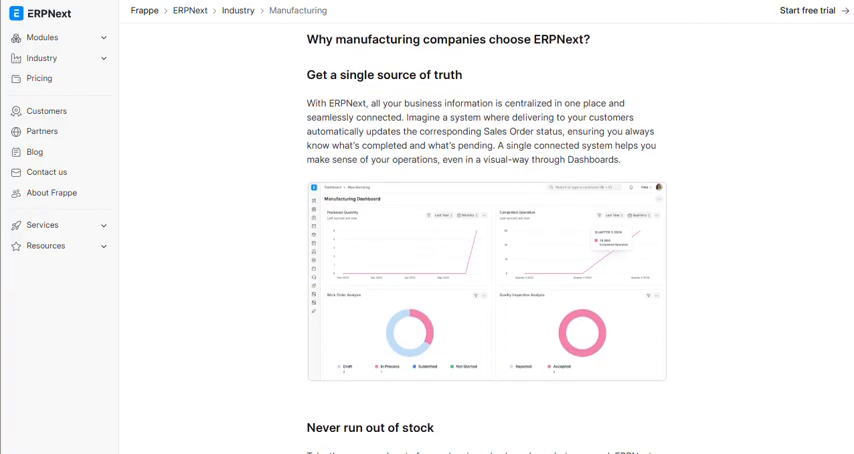
{"action": "scroll", "scroll_direction": "down", "scroll_amount": 3}
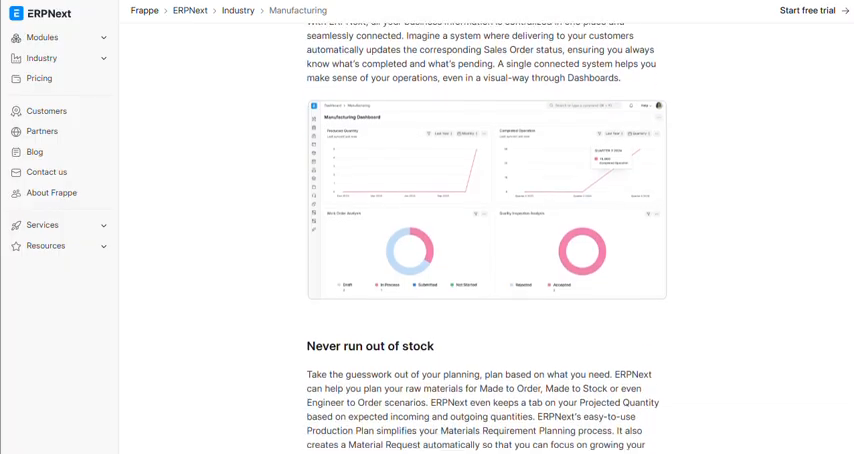
{"action": "scroll", "scroll_direction": "down", "scroll_amount": 3}
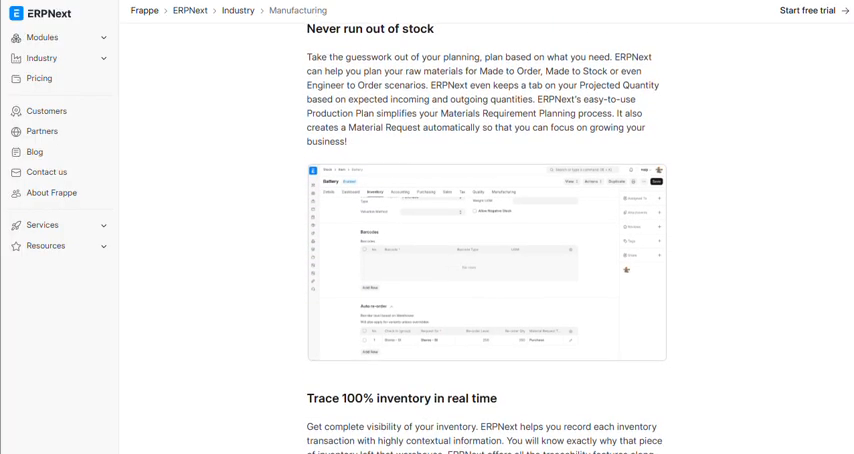
{"action": "scroll", "scroll_direction": "down", "scroll_amount": 3}
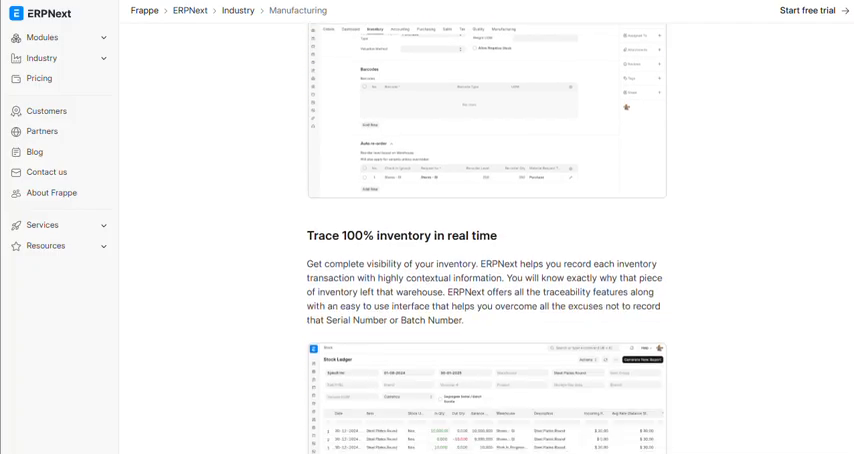
{"action": "scroll", "scroll_direction": "down", "scroll_amount": 3}
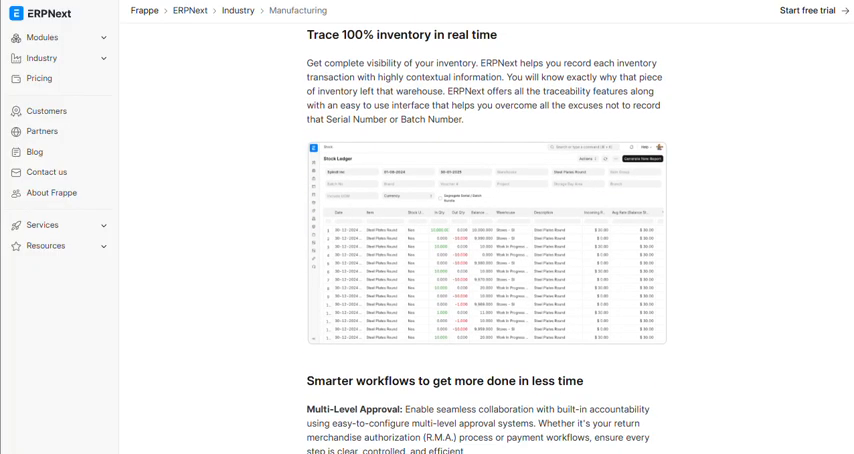
{"action": "scroll", "scroll_direction": "down", "scroll_amount": 3}
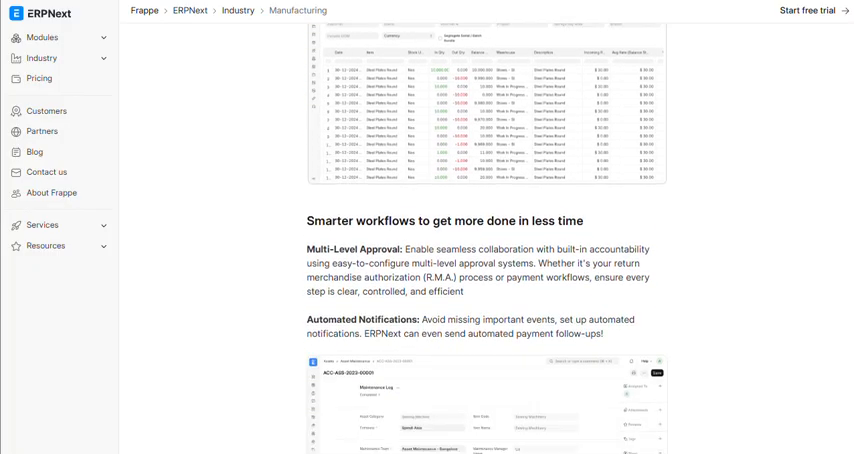
{"action": "scroll", "scroll_direction": "down", "scroll_amount": 3}
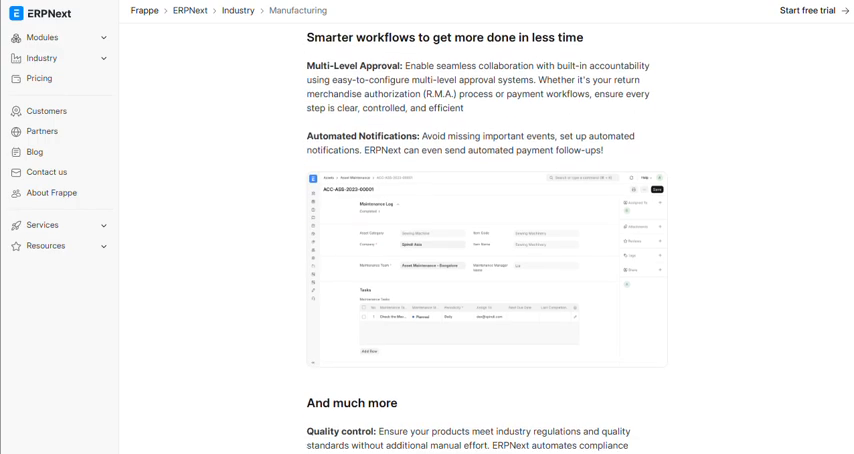
{"action": "scroll", "scroll_direction": "down", "scroll_amount": 3}
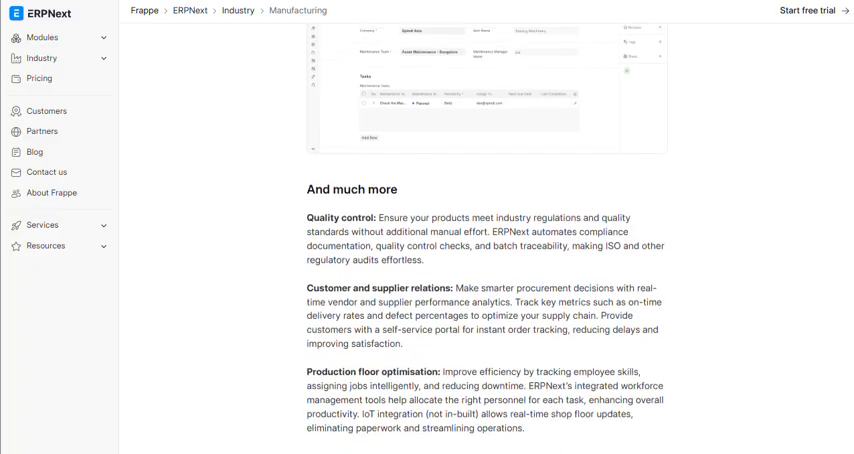
{"action": "scroll", "scroll_direction": "down", "scroll_amount": 3}
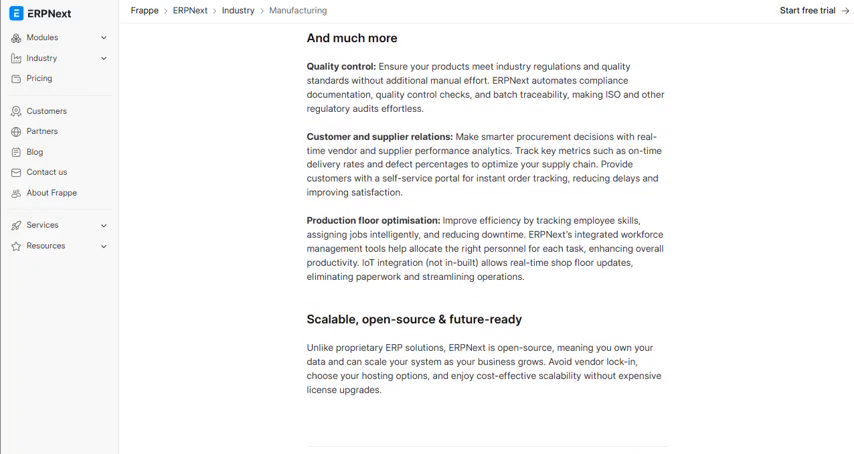
{"action": "scroll", "scroll_direction": "down", "scroll_amount": 3}
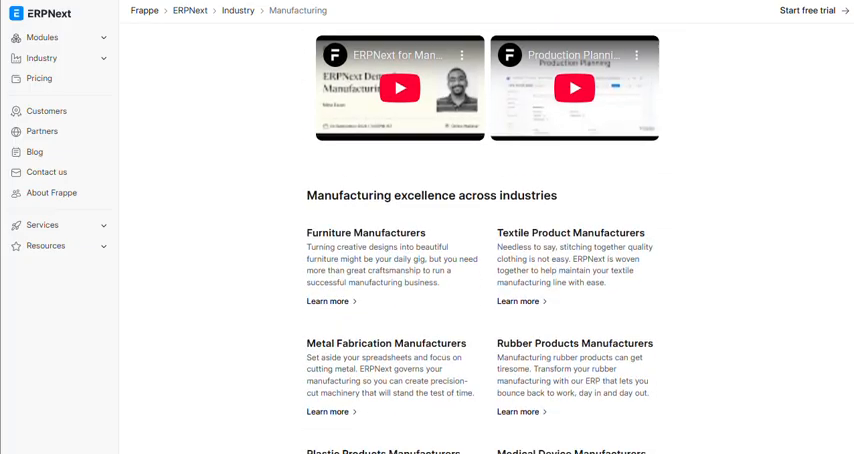
{"action": "scroll", "scroll_direction": "down", "scroll_amount": 3}
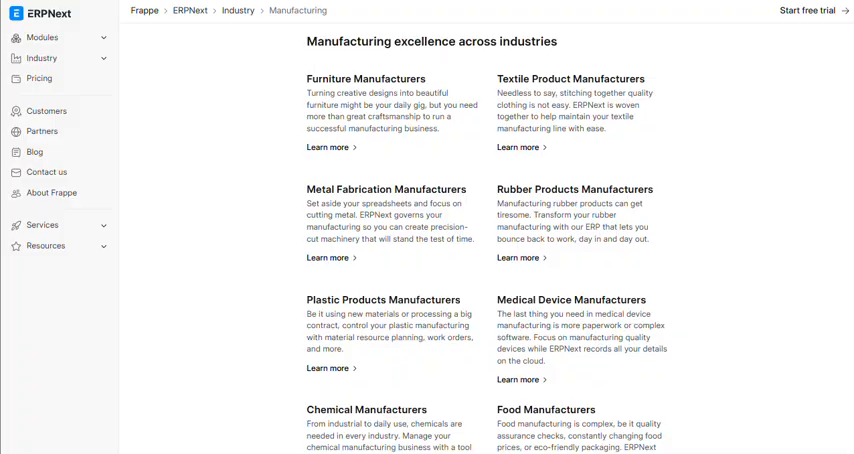
{"action": "scroll", "scroll_direction": "down", "scroll_amount": 3}
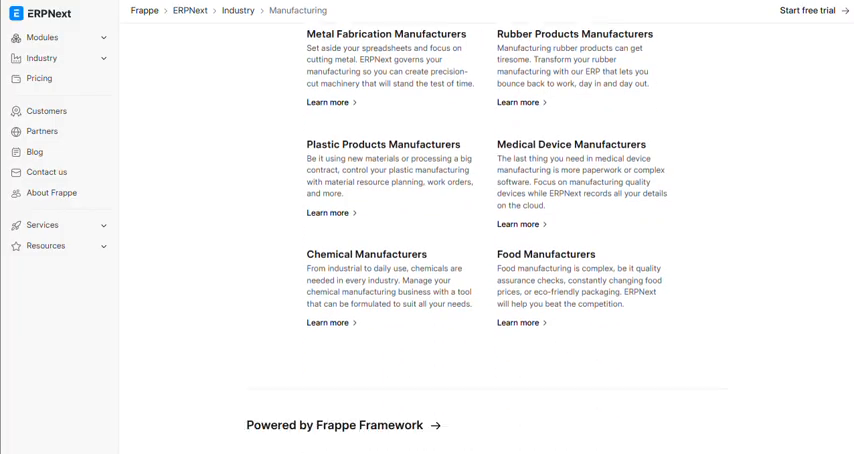
{"action": "scroll", "scroll_direction": "down", "scroll_amount": 3}
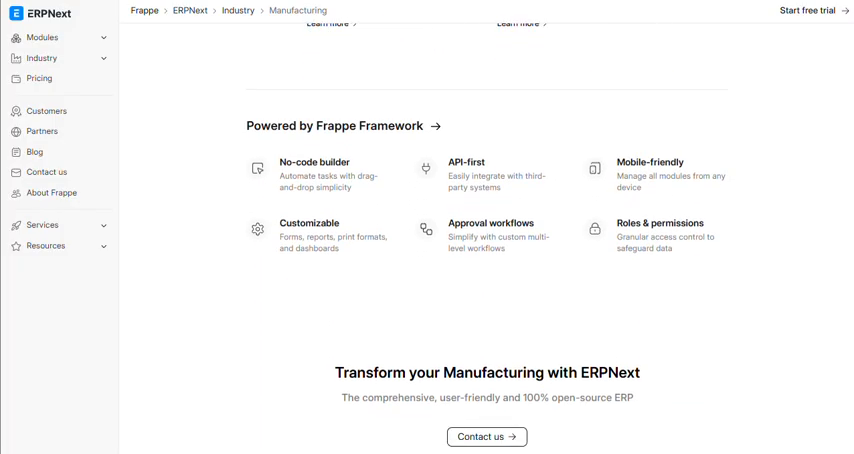
{"action": "scroll", "scroll_direction": "down", "scroll_amount": 3}
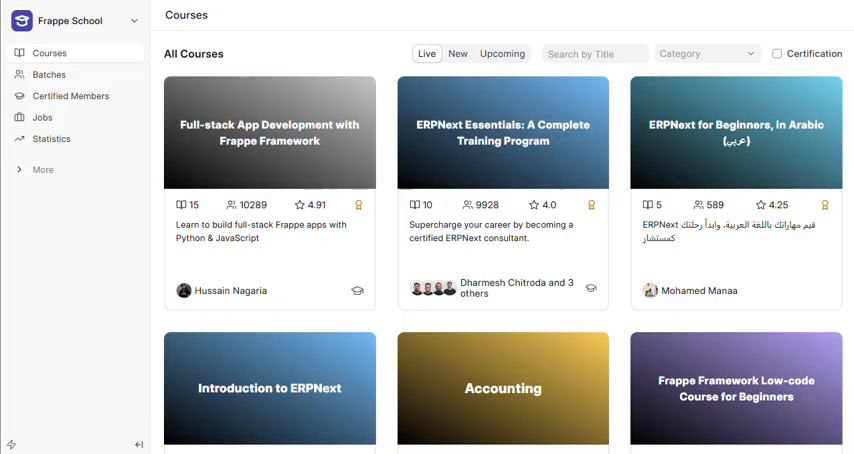
{"action": "scroll", "scroll_direction": "down", "scroll_amount": 3}
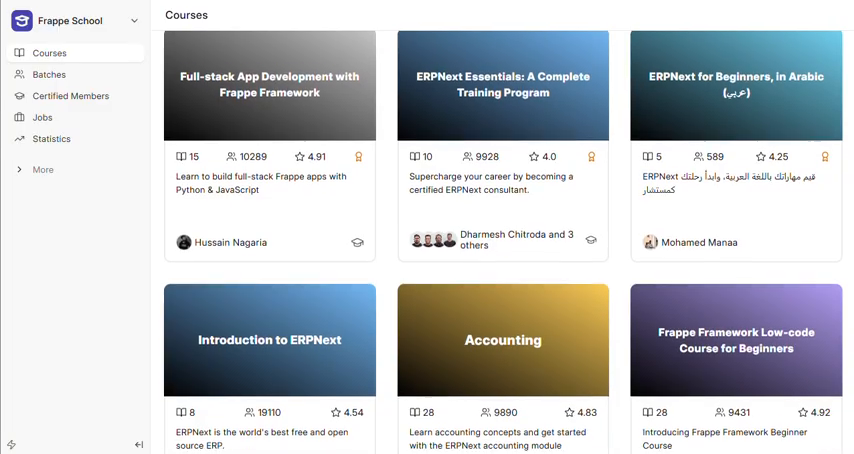
{"action": "scroll", "scroll_direction": "down", "scroll_amount": 3}
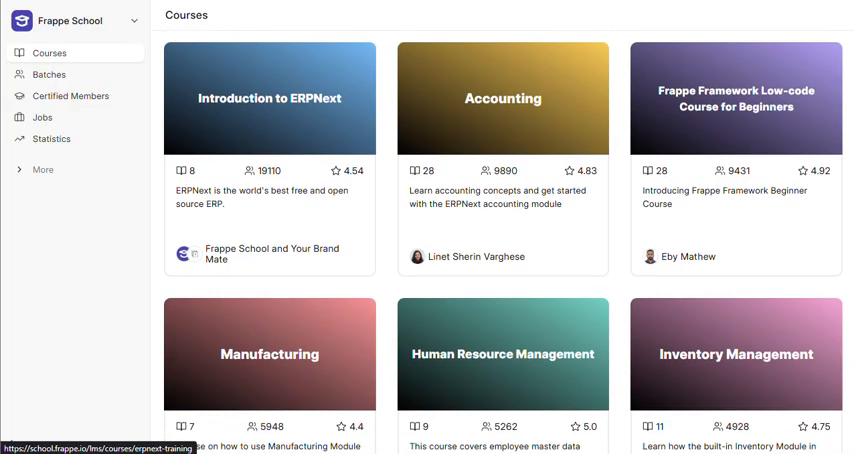
{"action": "scroll", "scroll_direction": "down", "scroll_amount": 3}
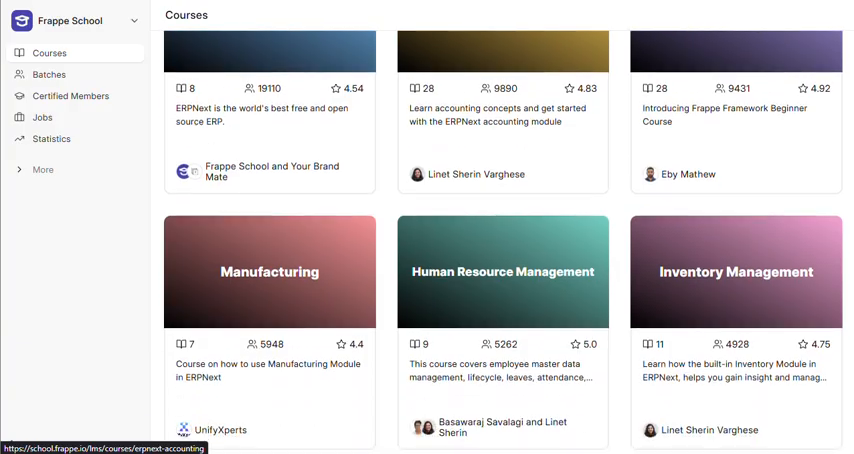
{"action": "scroll", "scroll_direction": "down", "scroll_amount": 3}
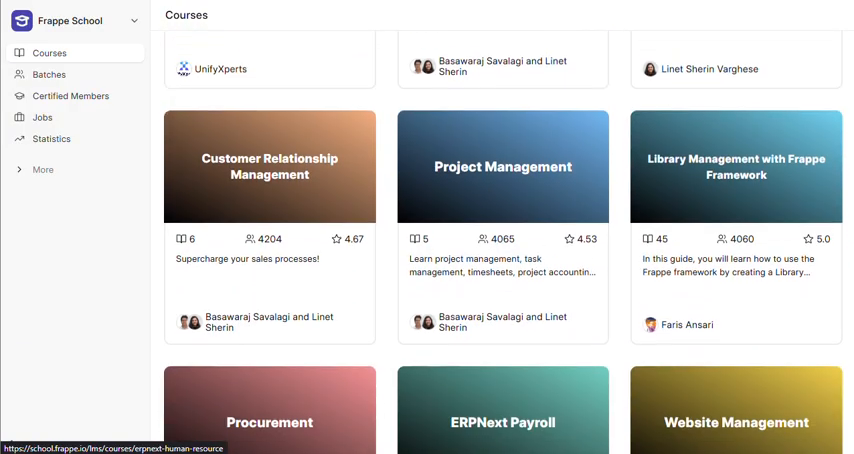
{"action": "scroll", "scroll_direction": "down", "scroll_amount": 3}
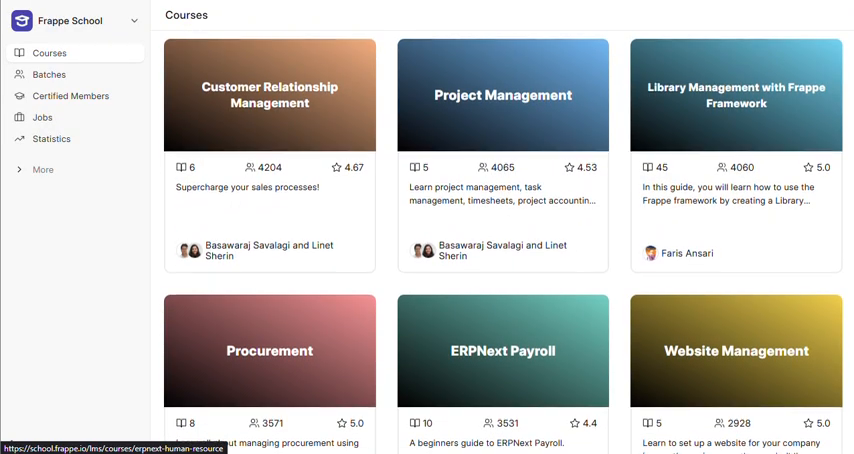
{"action": "scroll", "scroll_direction": "down", "scroll_amount": 3}
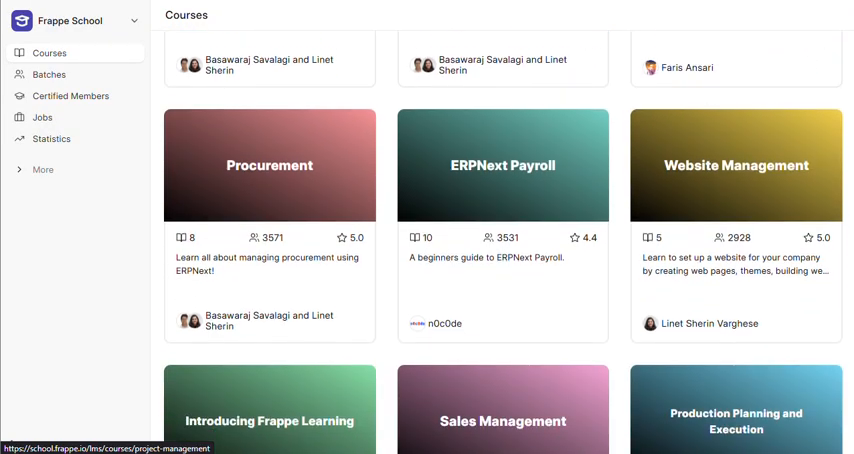
{"action": "scroll", "scroll_direction": "down", "scroll_amount": 3}
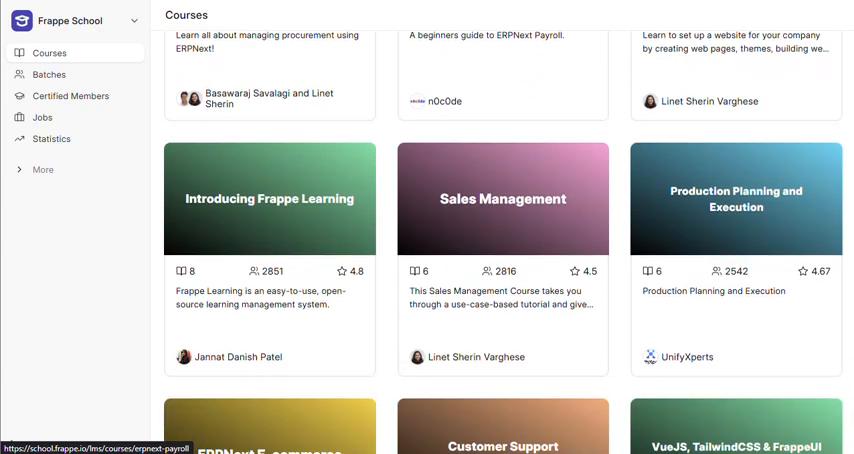
{"action": "scroll", "scroll_direction": "down", "scroll_amount": 3}
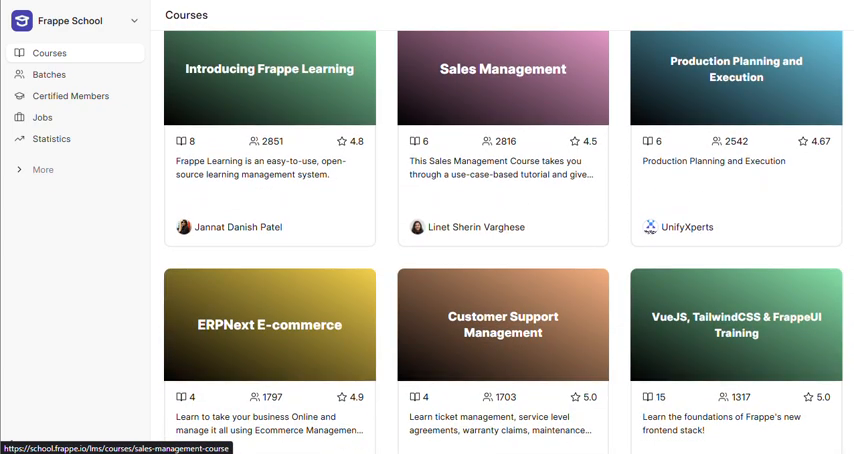
{"action": "scroll", "scroll_direction": "down", "scroll_amount": 3}
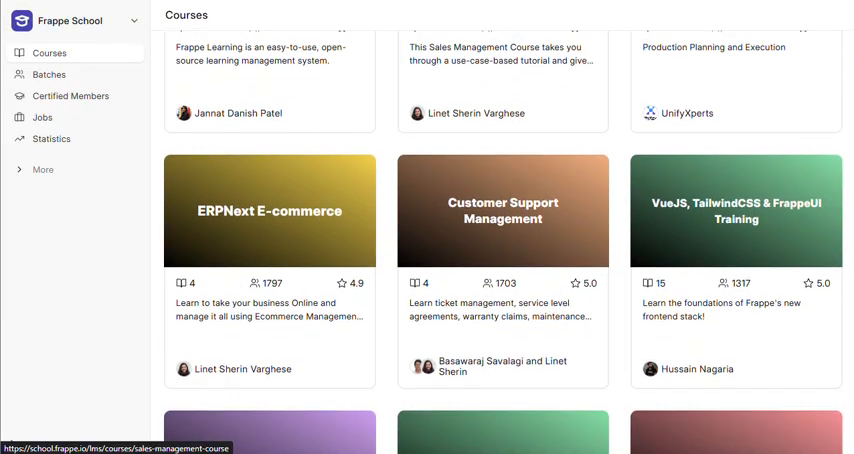
{"action": "scroll", "scroll_direction": "down", "scroll_amount": 3}
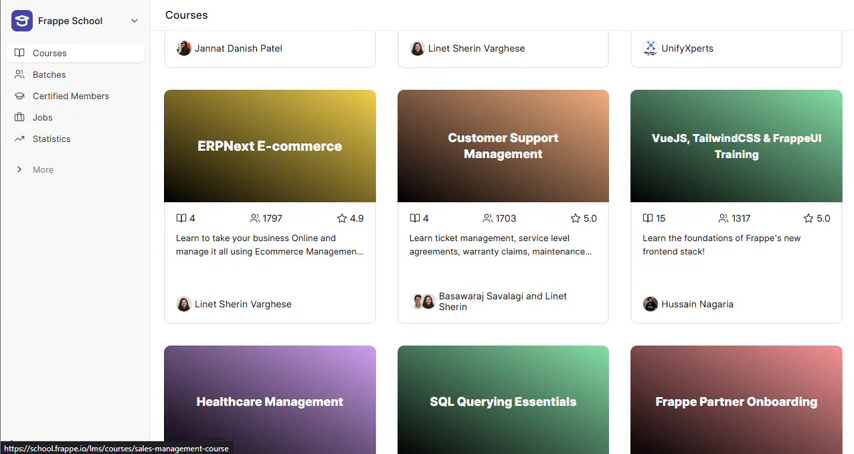
{"action": "scroll", "scroll_direction": "down", "scroll_amount": 3}
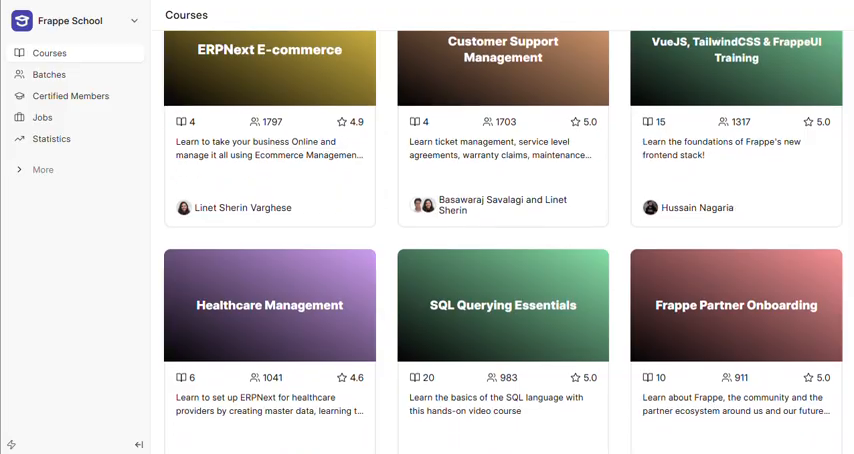
{"action": "scroll", "scroll_direction": "down", "scroll_amount": 3}
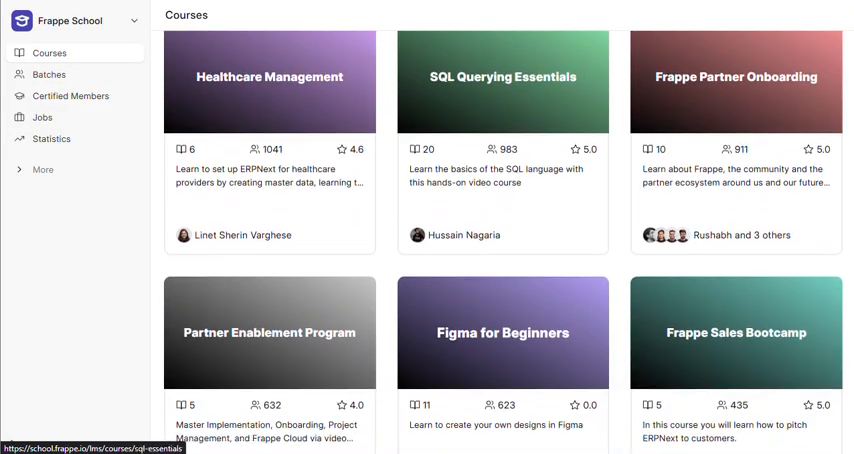